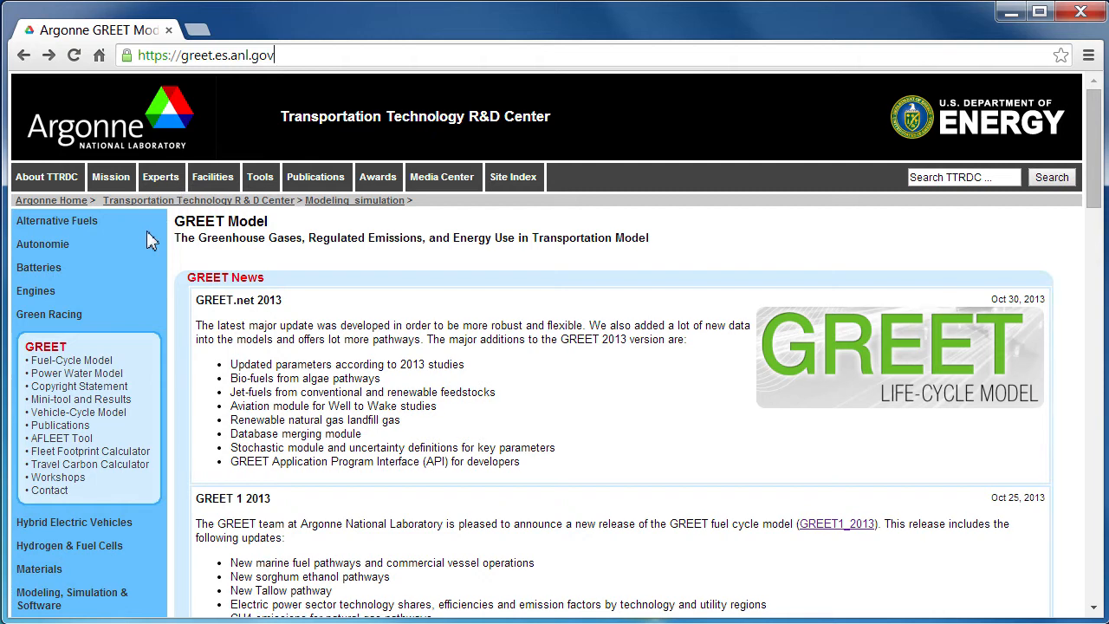
pyautogui.moveTo(70, 360)
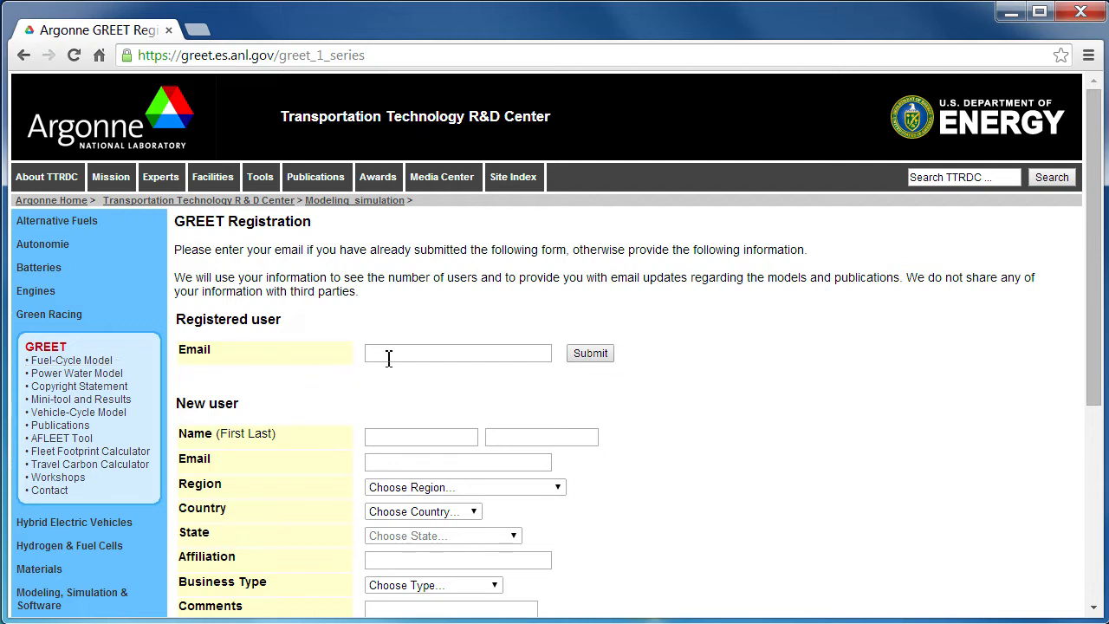
# - Enter a registered user's email on the GREET1_2013 registration page and submit it
pyautogui.click(458, 353)
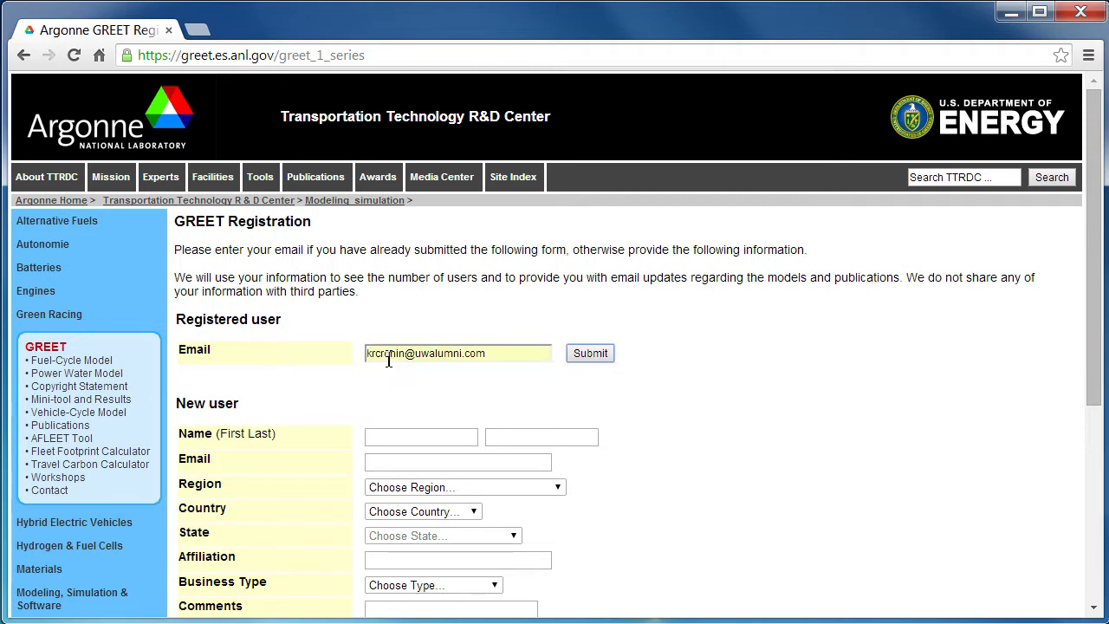
pyautogui.click(590, 352)
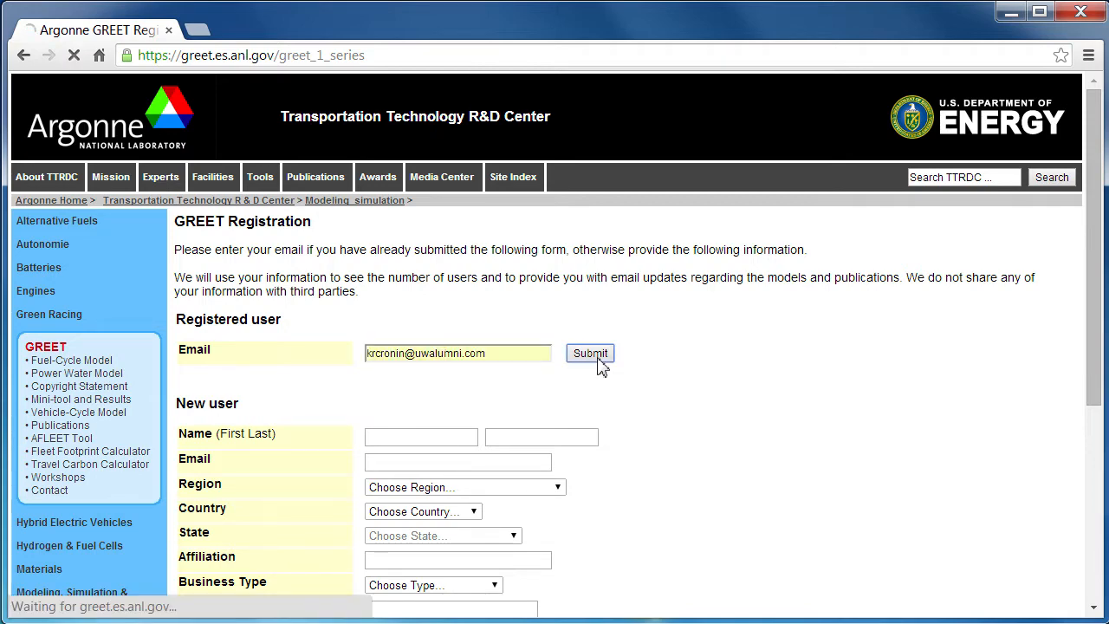
# - Scroll down to Installation Instructions and save the GREET 1 2013.exe installer
pyautogui.click(590, 354)
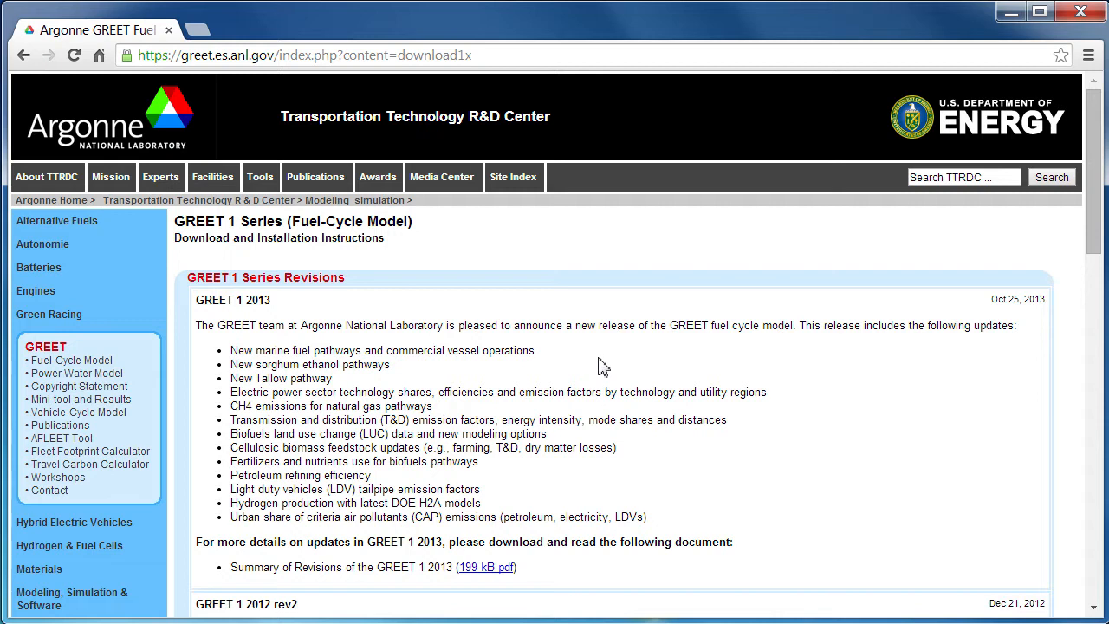
pyautogui.moveTo(1070, 212)
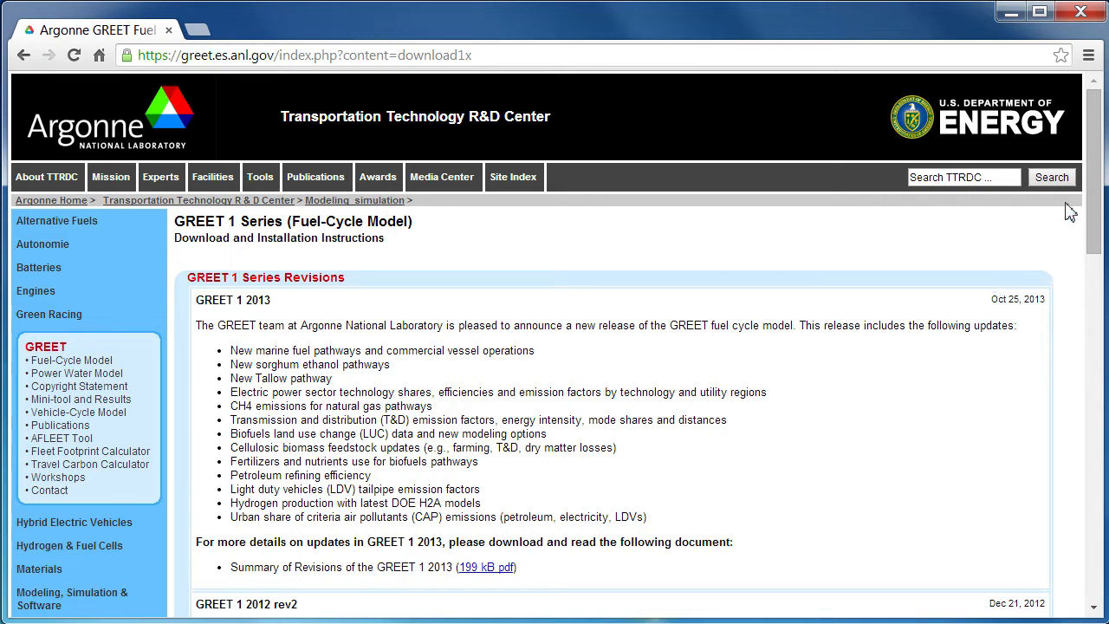
pyautogui.scroll(3)
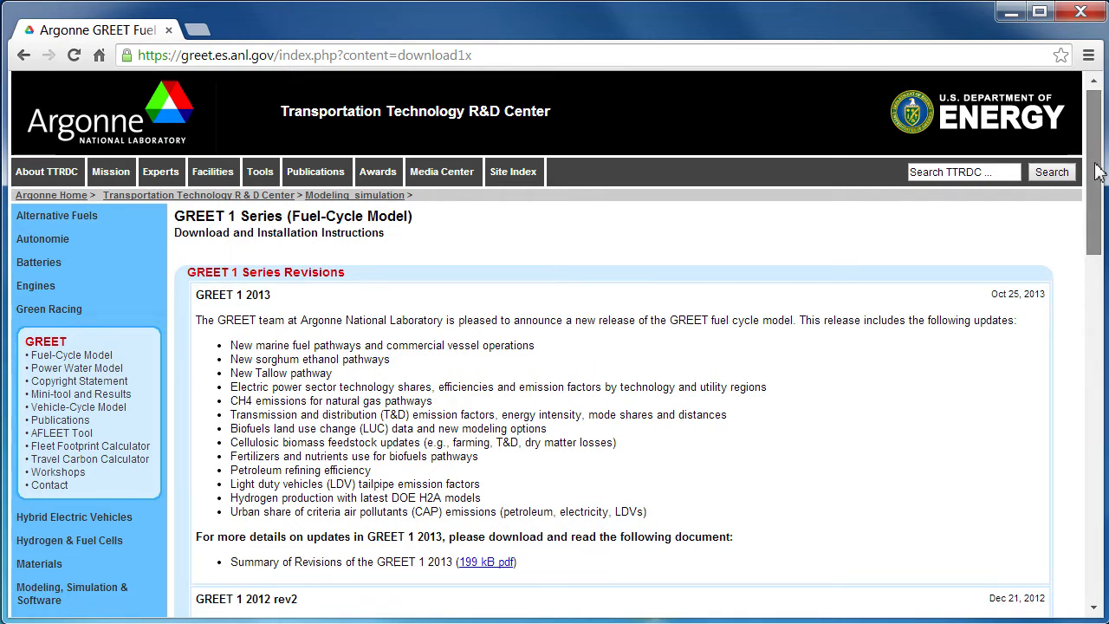
pyautogui.scroll(-3)
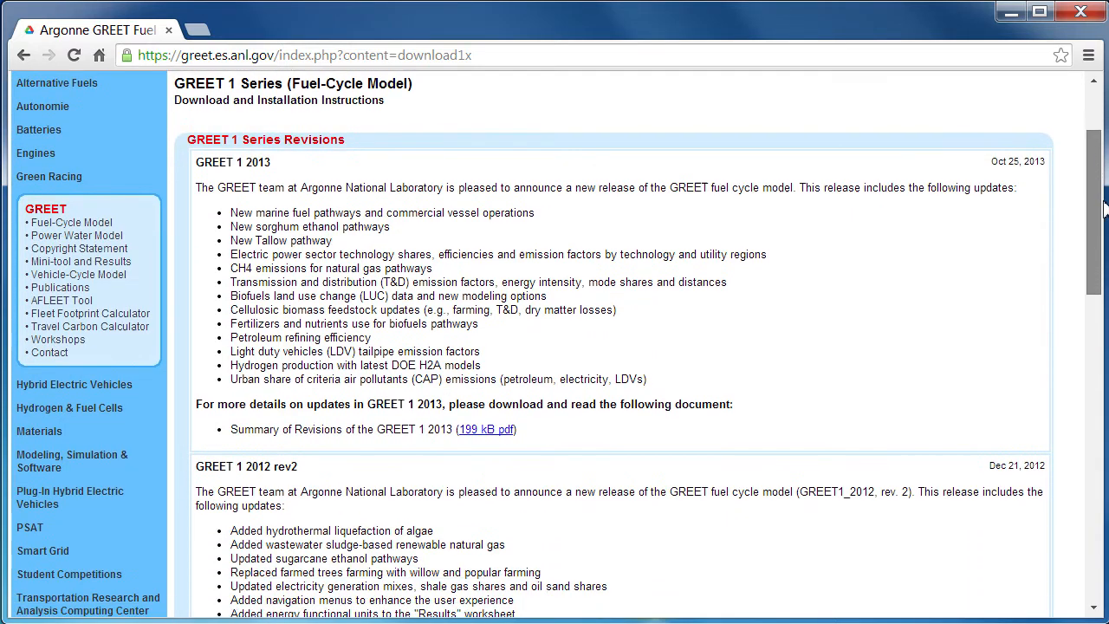
pyautogui.scroll(-3)
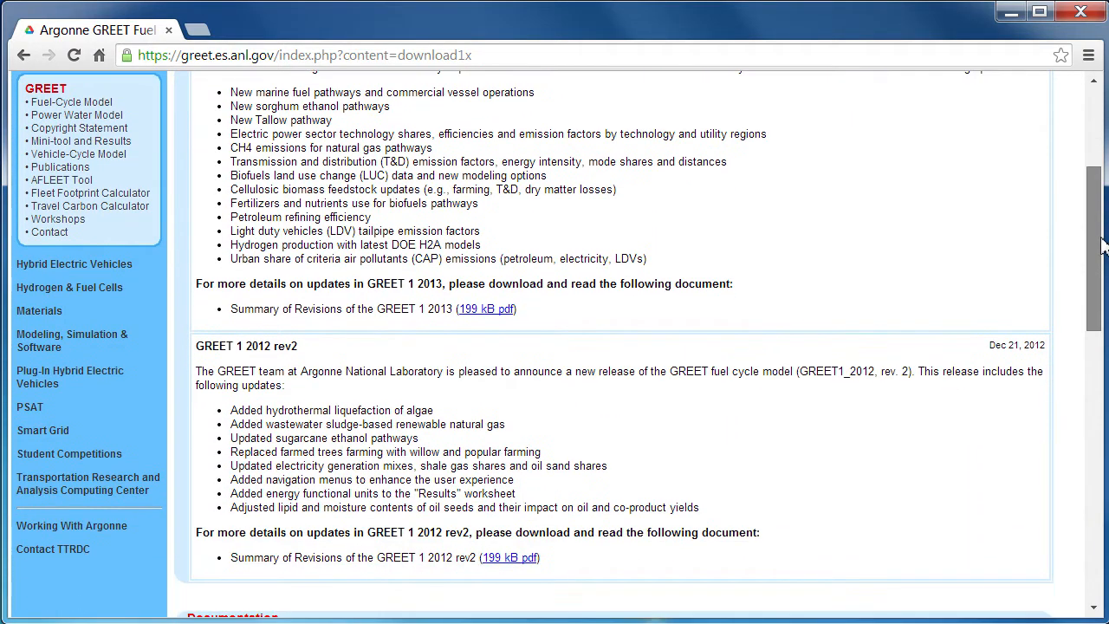
pyautogui.scroll(-3)
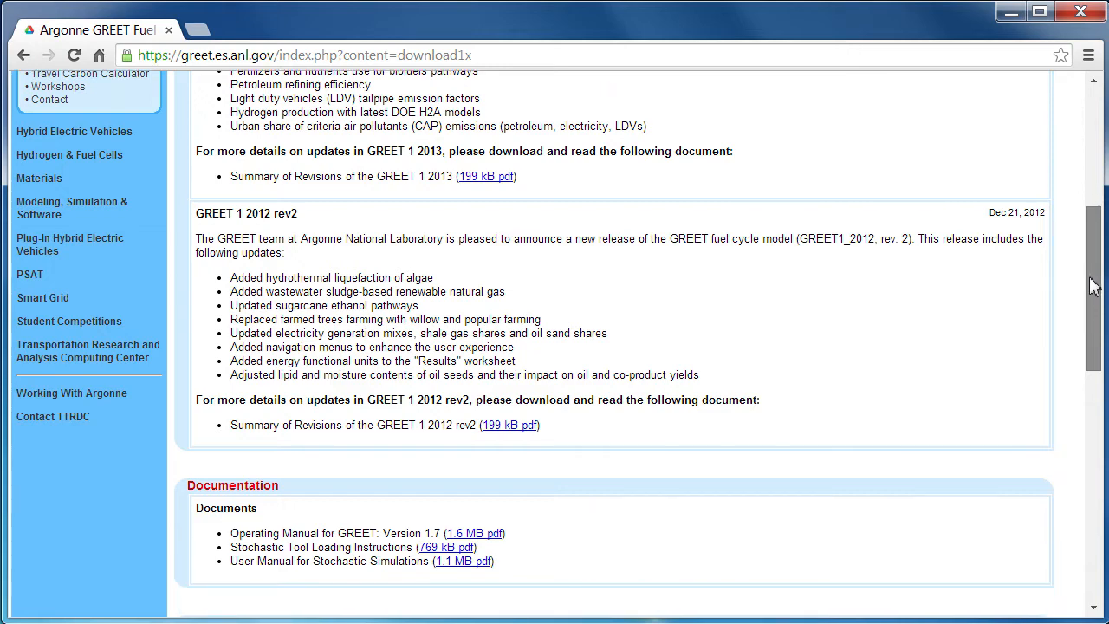
pyautogui.scroll(-3)
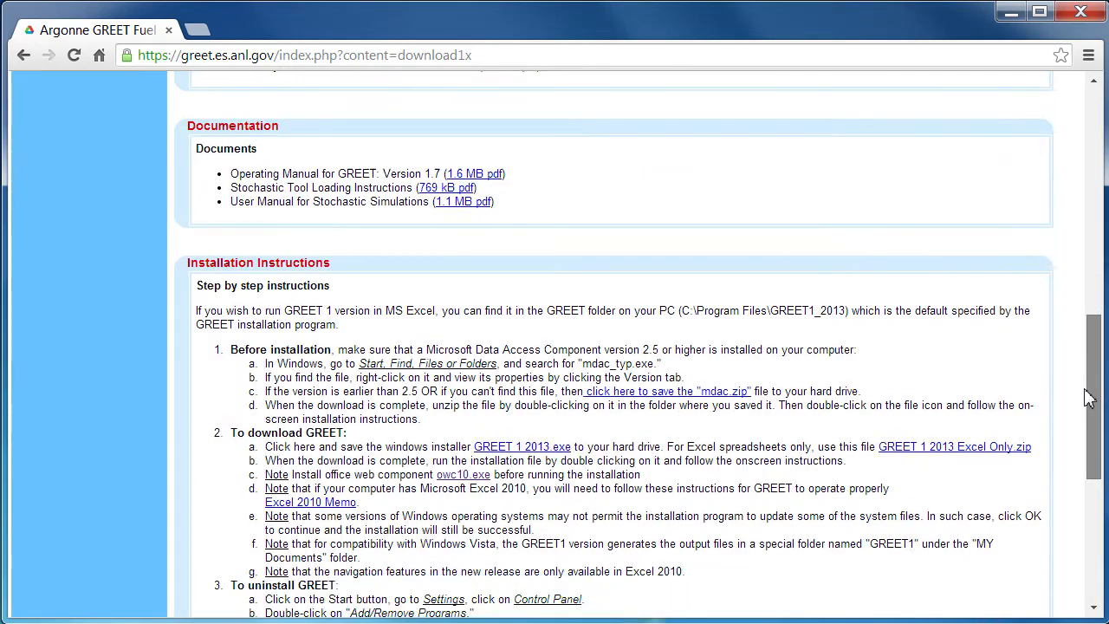
pyautogui.scroll(-3)
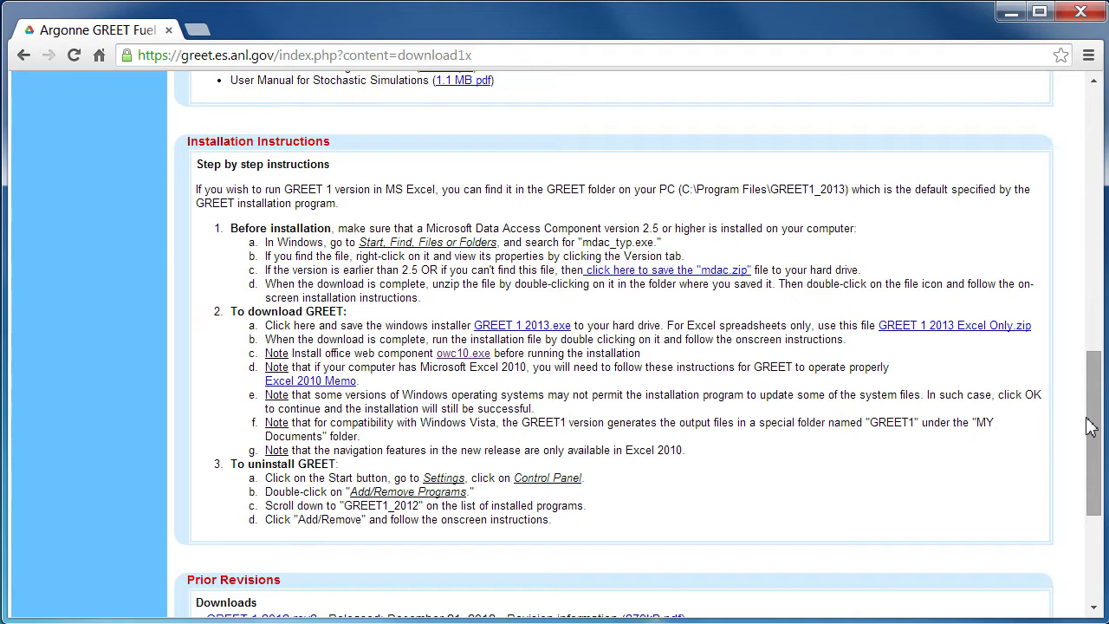
pyautogui.moveTo(654, 340)
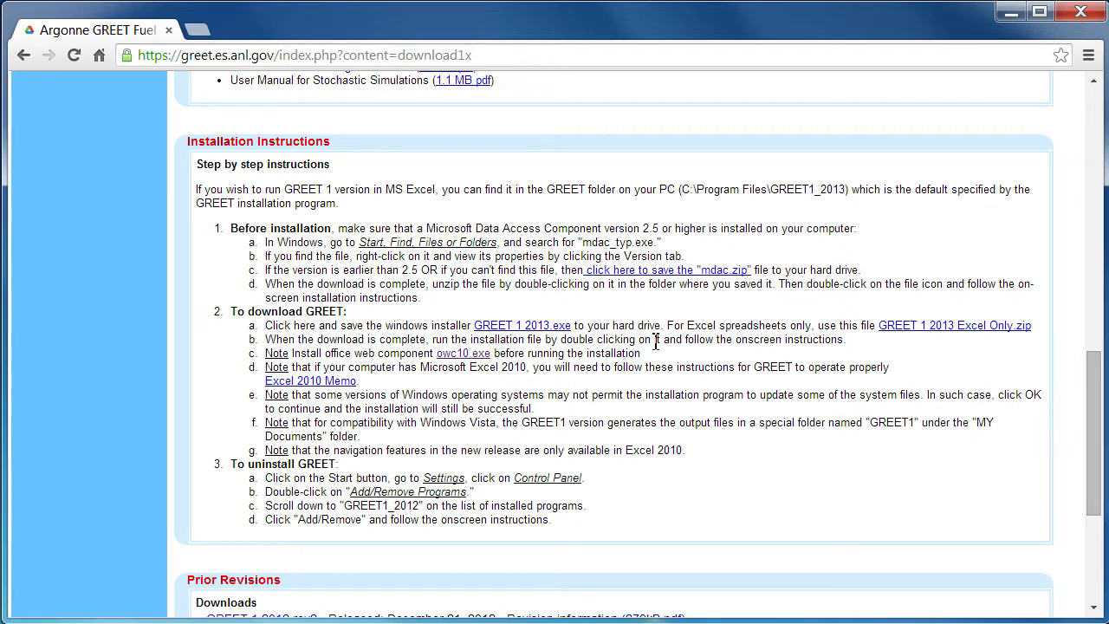
pyautogui.click(522, 325)
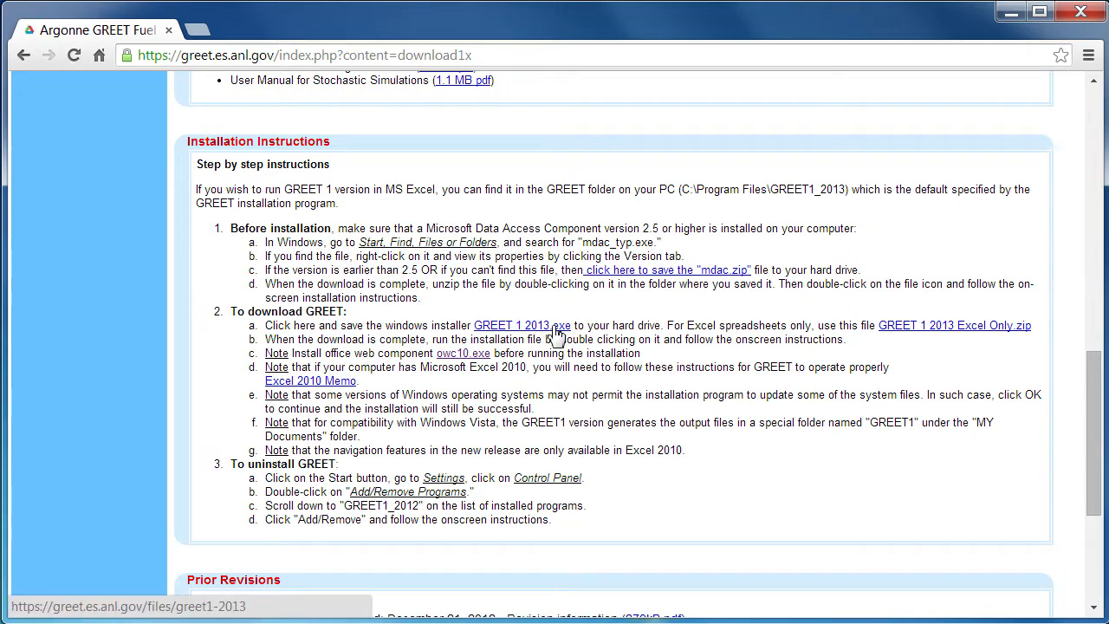
pyautogui.click(511, 325)
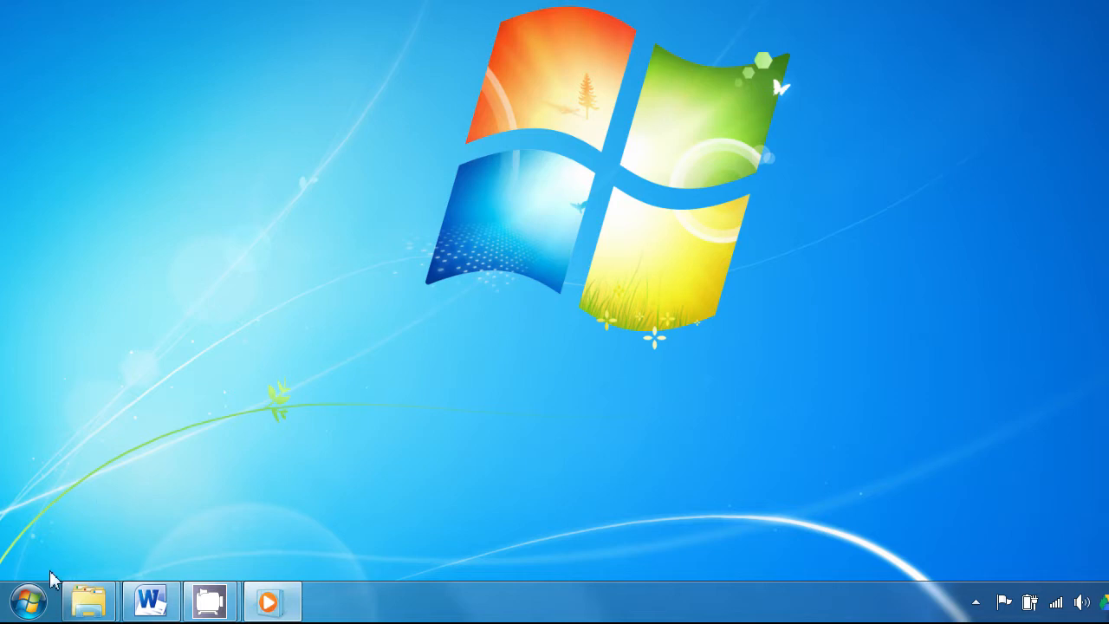
# - Search the Start menu for 'GREET' and open the GREET1_2013 folder under Program Files
pyautogui.click(28, 599)
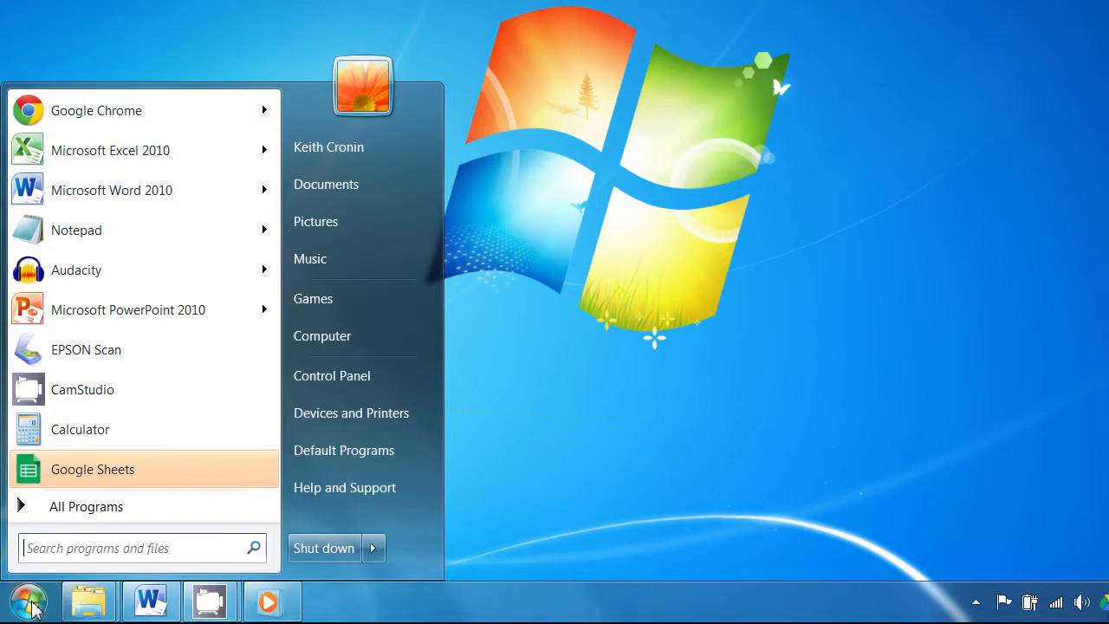
pyautogui.write('G')
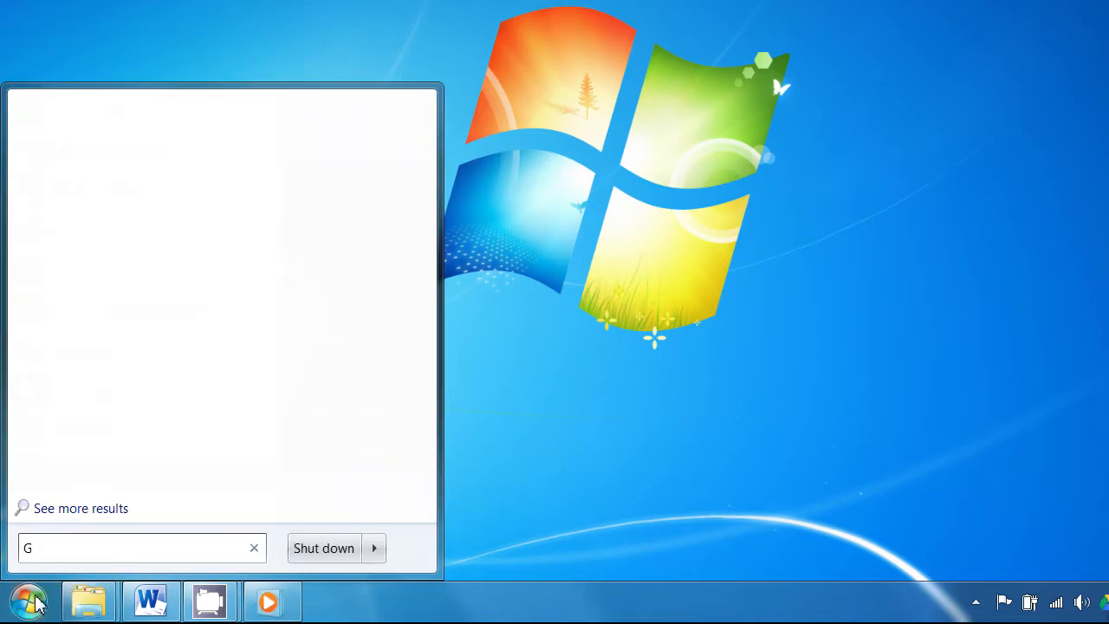
pyautogui.write('REET')
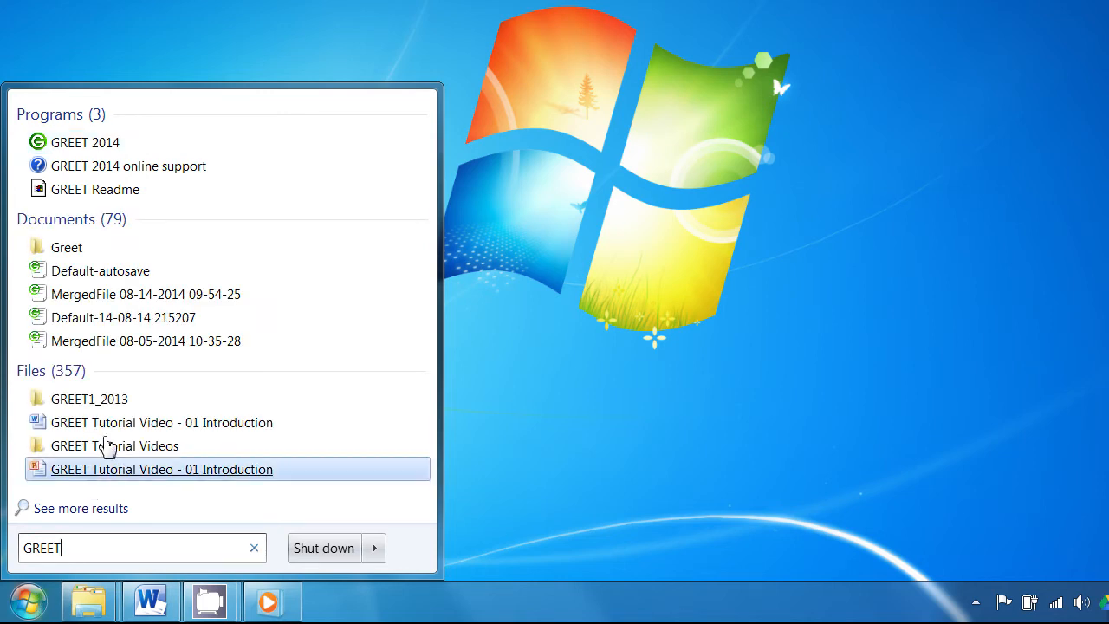
pyautogui.moveTo(90, 398)
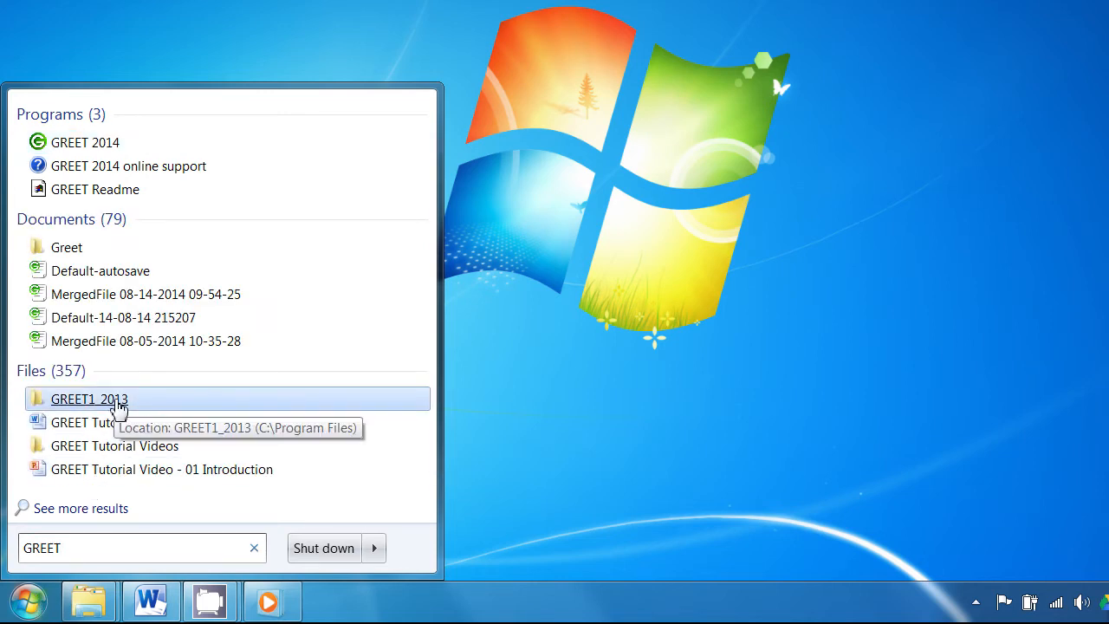
pyautogui.click(89, 398)
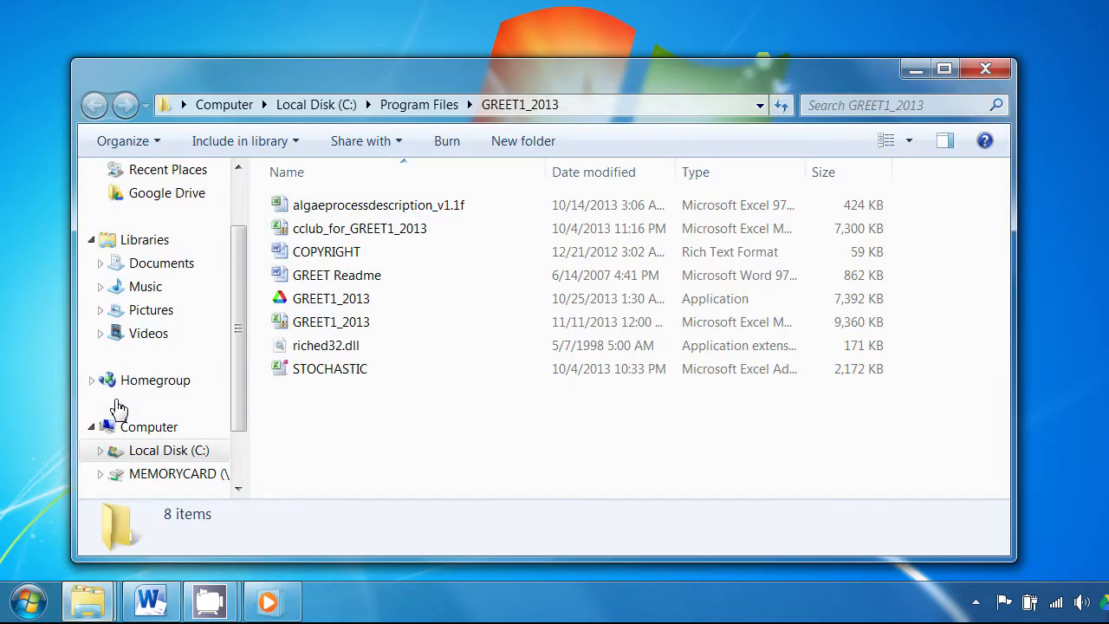
pyautogui.moveTo(147, 420)
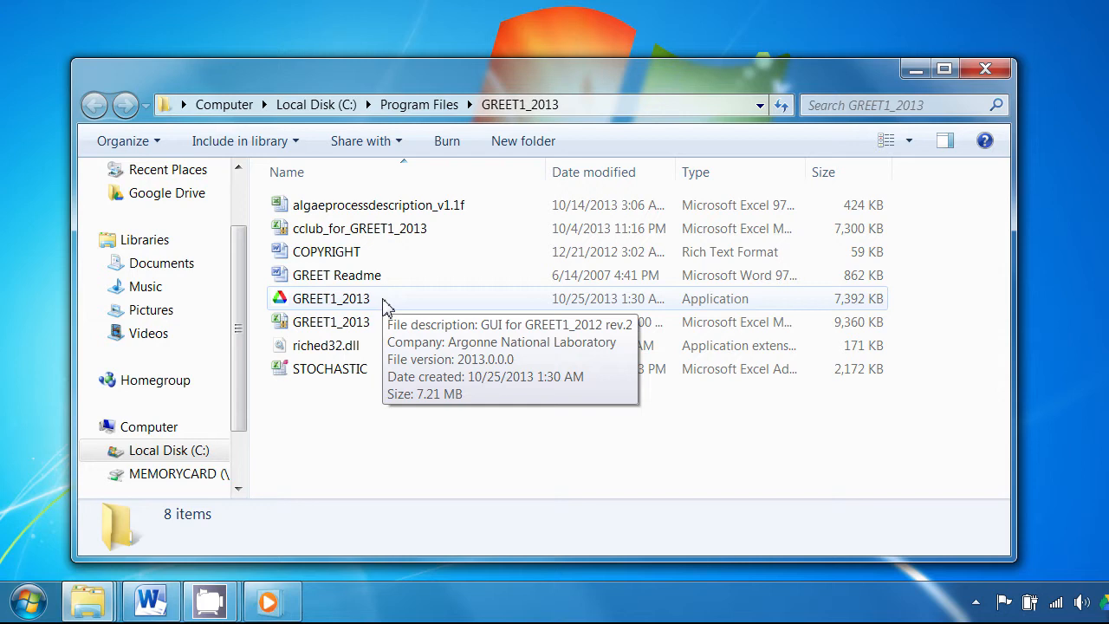
pyautogui.moveTo(386, 321)
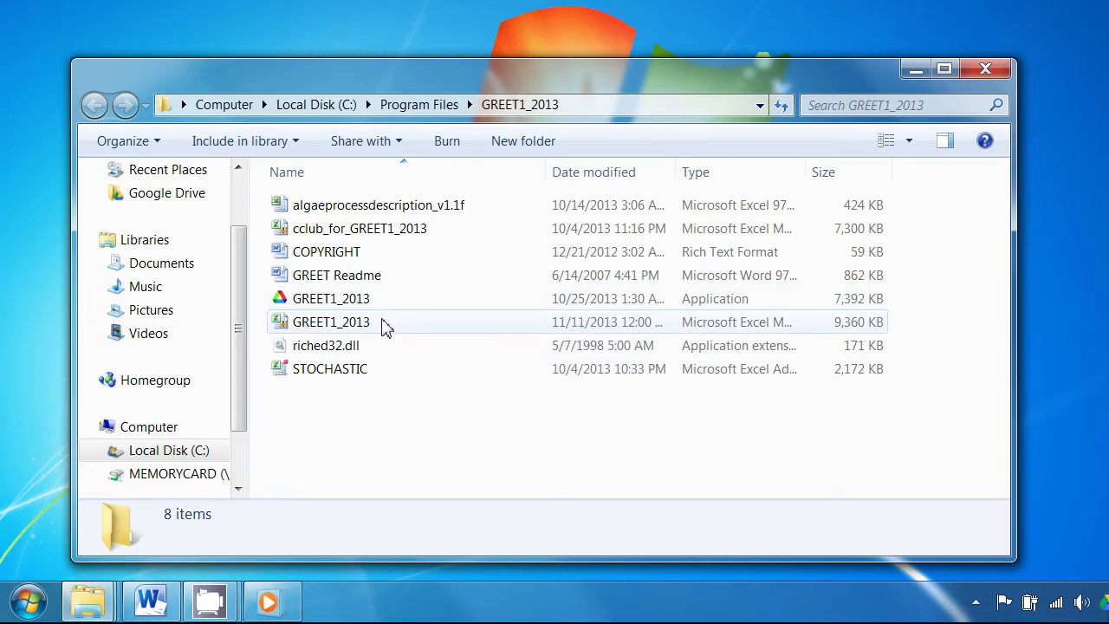
# - Open the GREET1_2013 Excel file and scroll through its Overview sheet
pyautogui.doubleClick(331, 322)
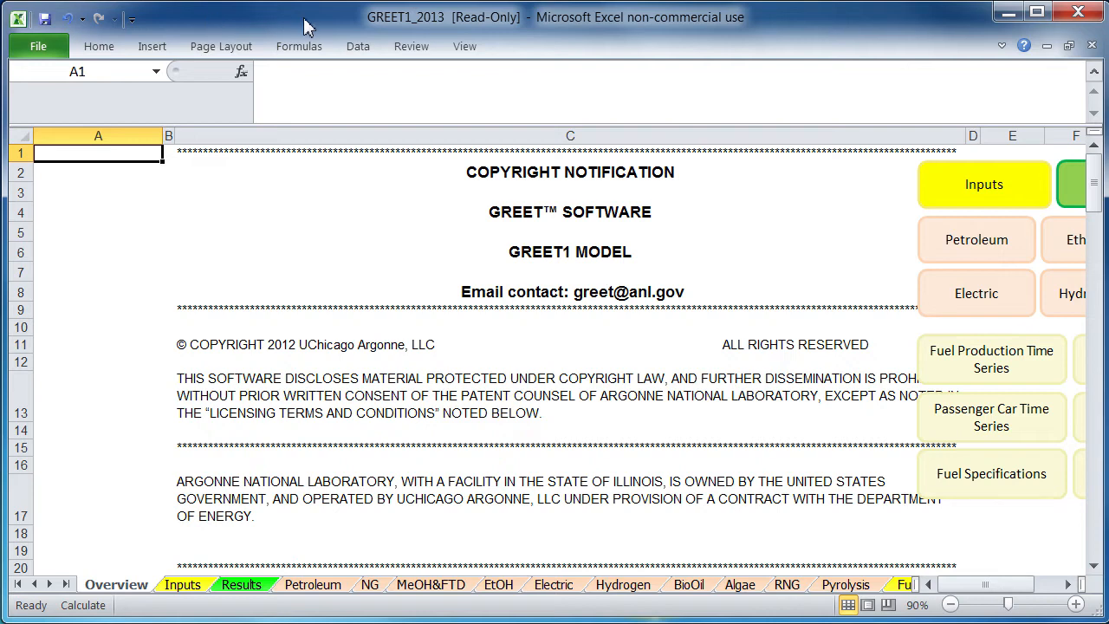
pyautogui.moveTo(1096, 194)
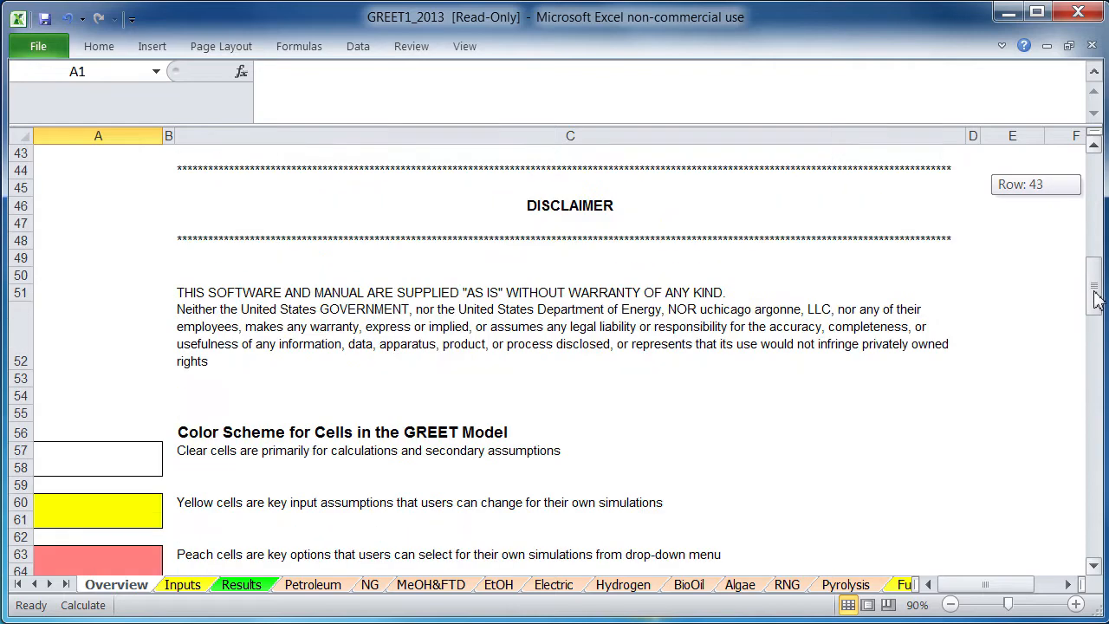
pyautogui.scroll(-3)
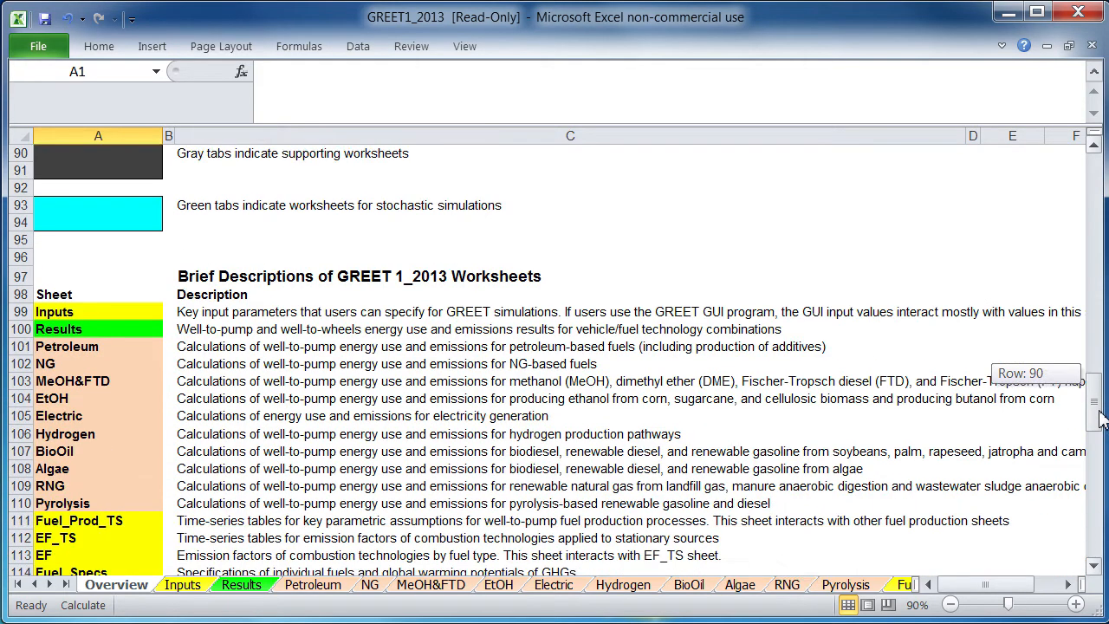
pyautogui.scroll(-3)
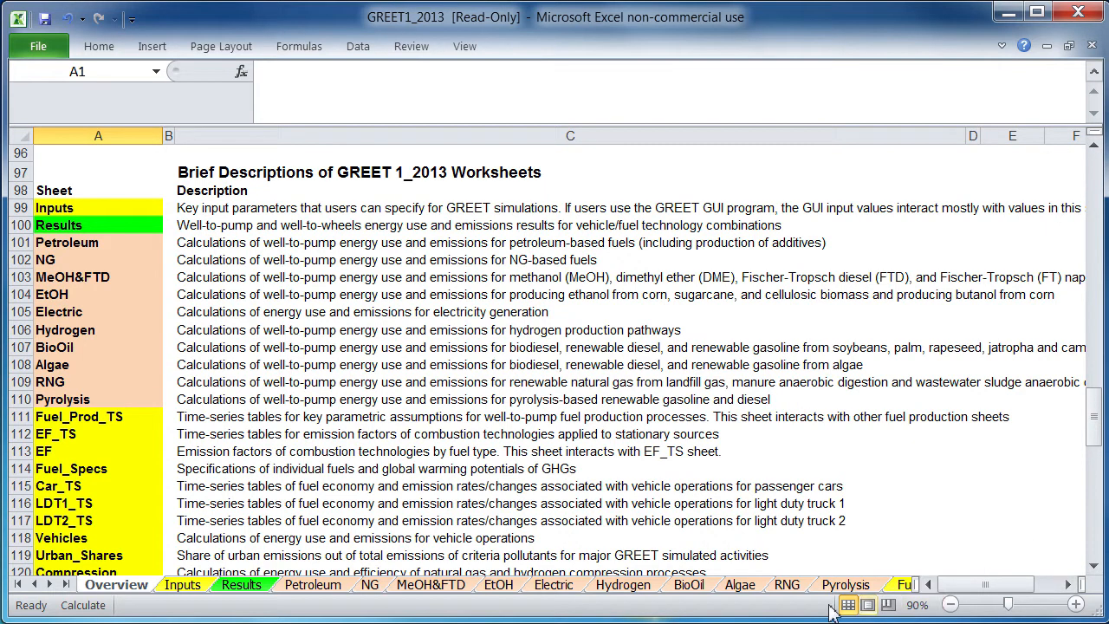
pyautogui.moveTo(473, 614)
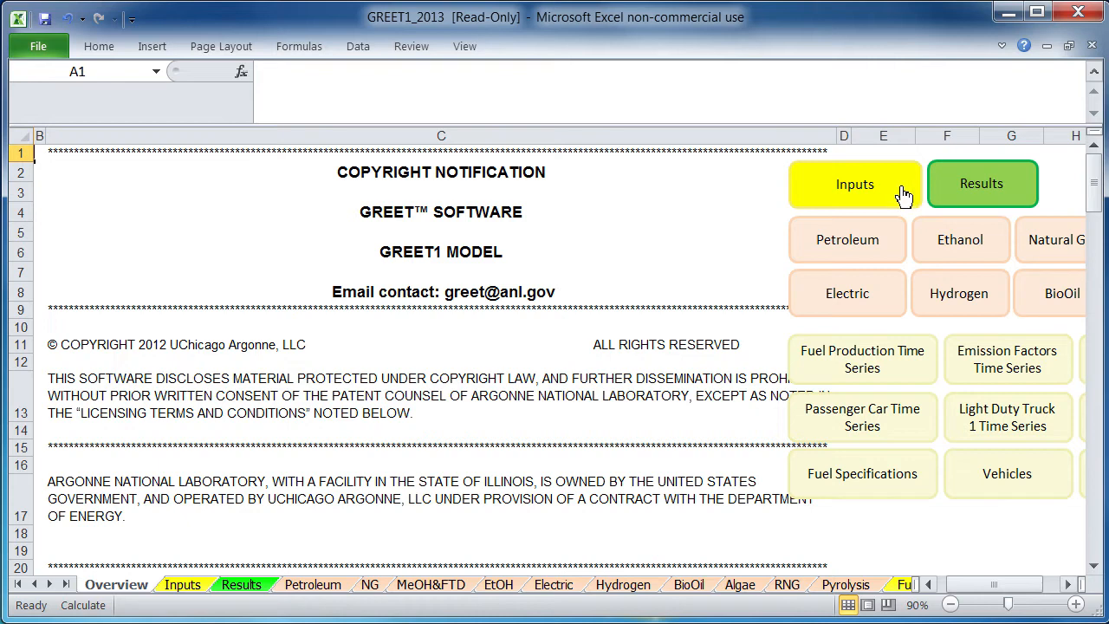
# - Jump to the Inputs sheet with the yellow Inputs button and scroll through its assumptions
pyautogui.click(854, 183)
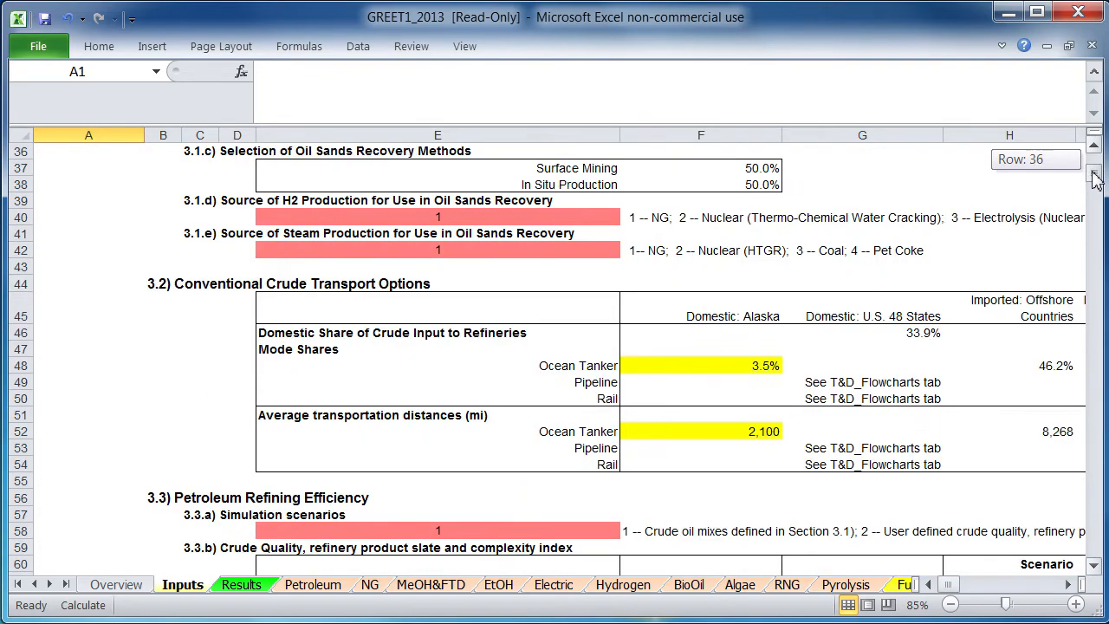
pyautogui.scroll(-3)
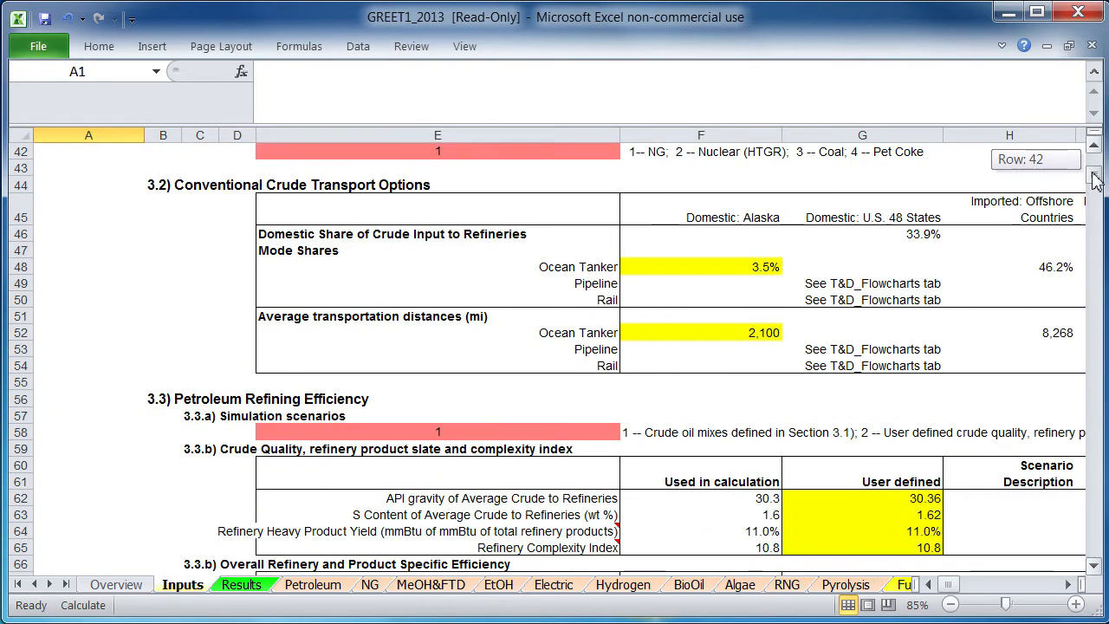
pyautogui.scroll(3)
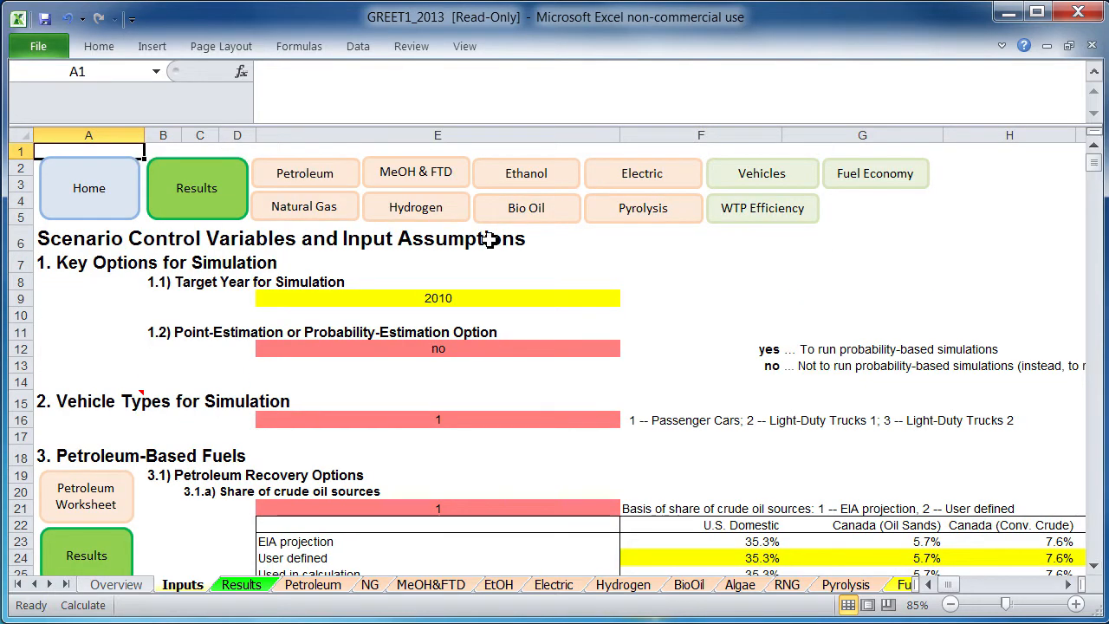
pyautogui.moveTo(206, 202)
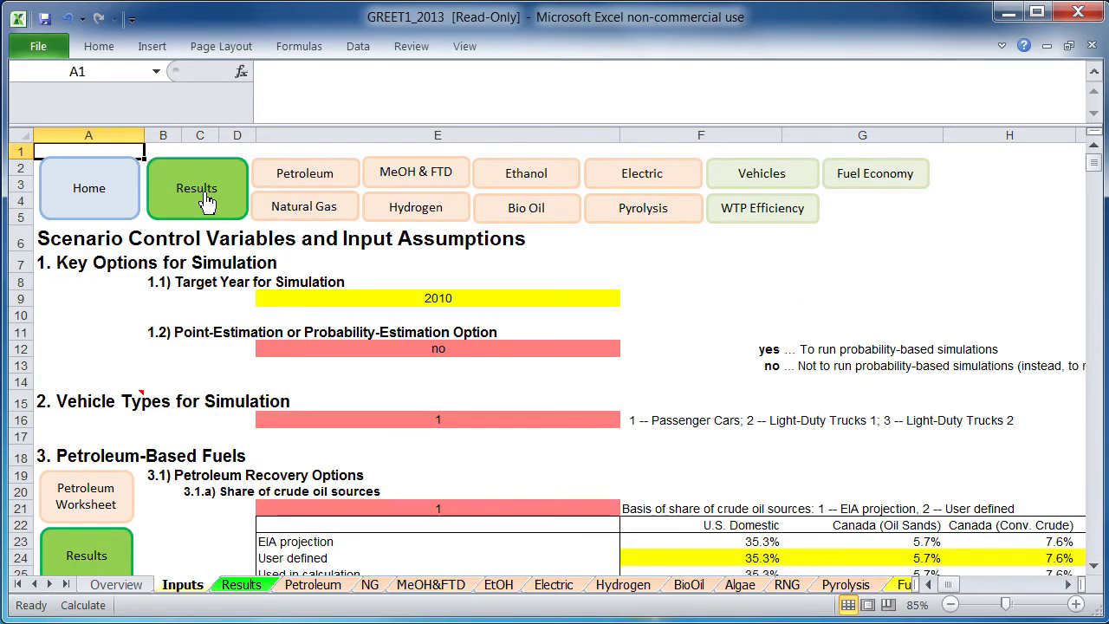
# - Jump to the Results sheet with the green Results button and scroll through the well-to-pump figures
pyautogui.click(197, 188)
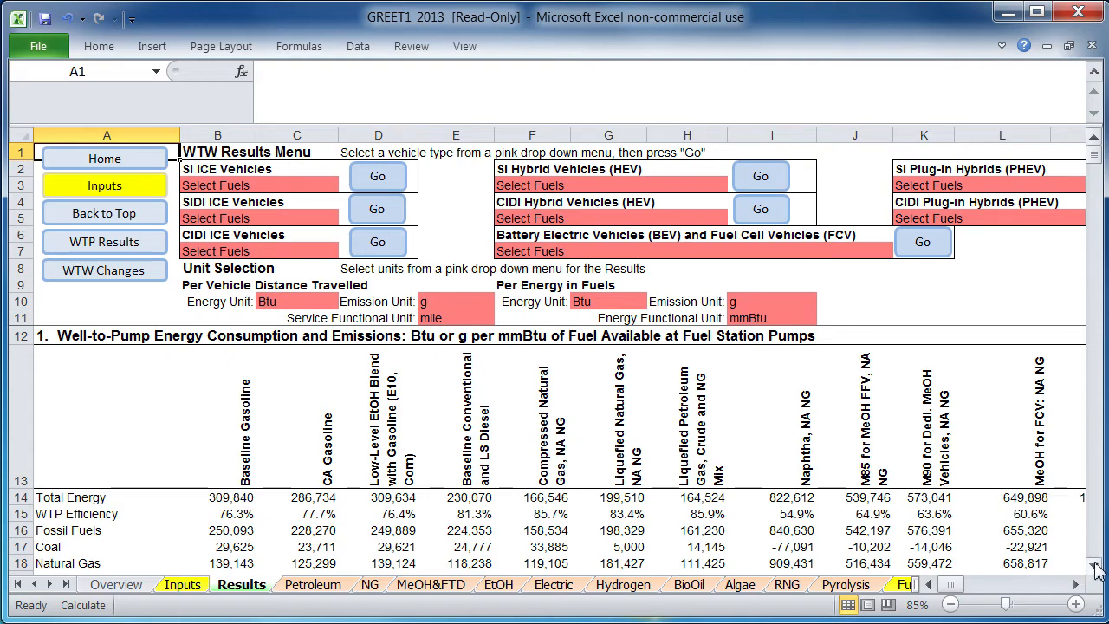
pyautogui.scroll(-3)
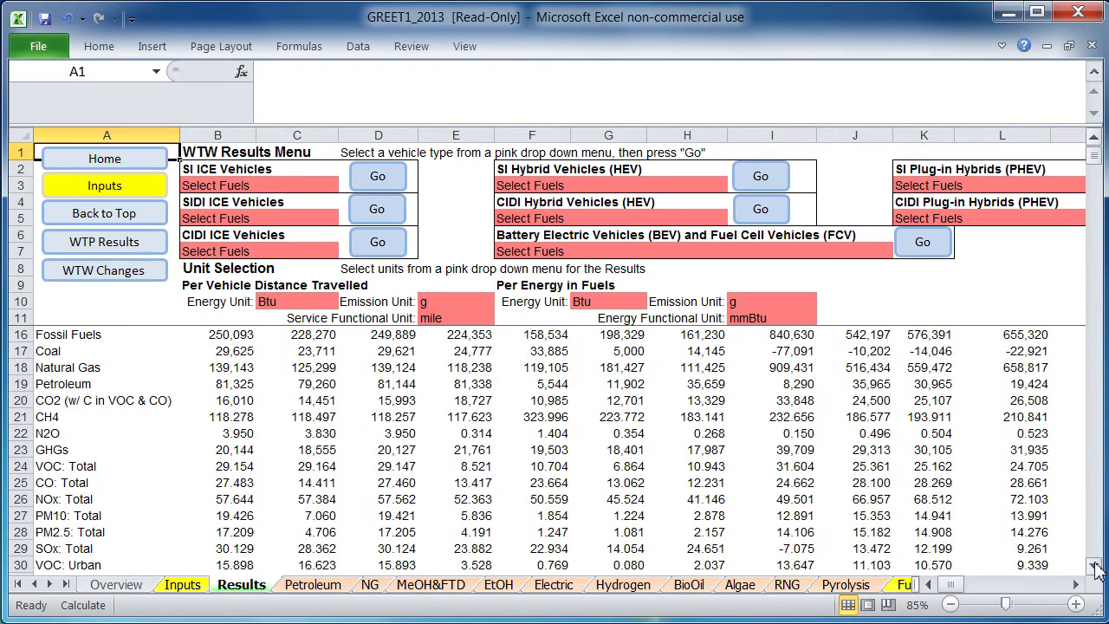
pyautogui.scroll(-3)
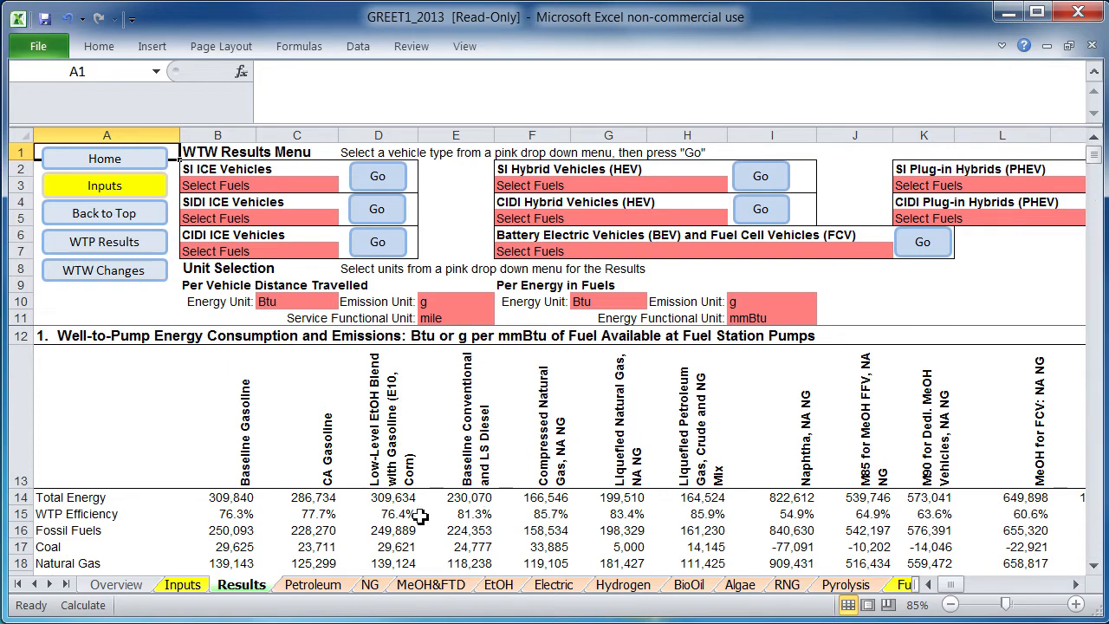
# - Select cell B16 to show its Baseline Gasoline fossil fuels formula in the formula bar
pyautogui.click(216, 529)
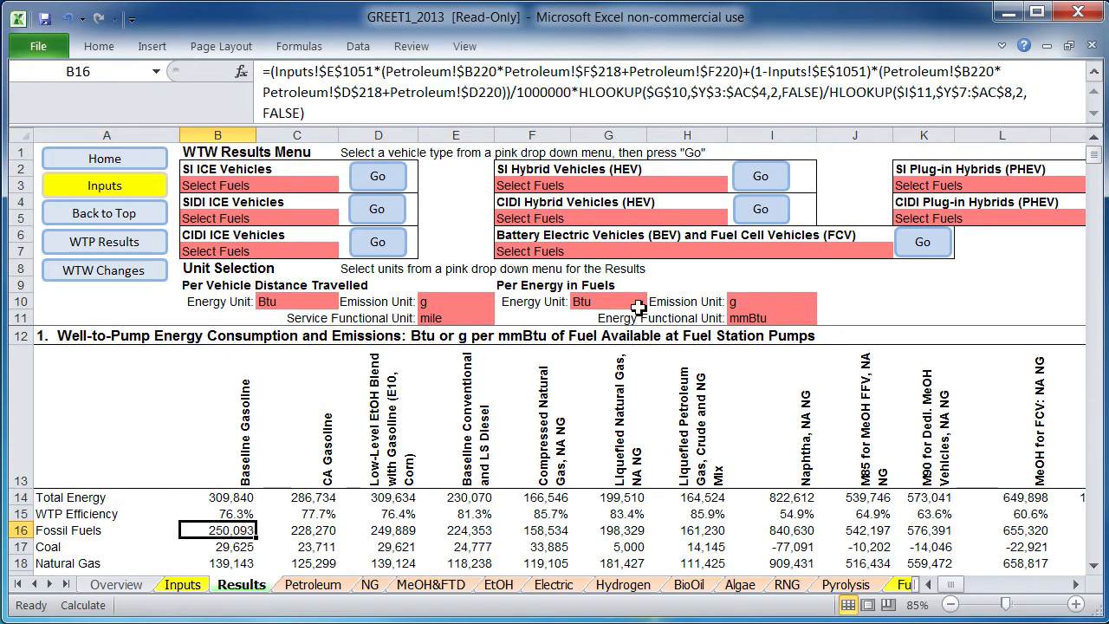
pyautogui.moveTo(705, 119)
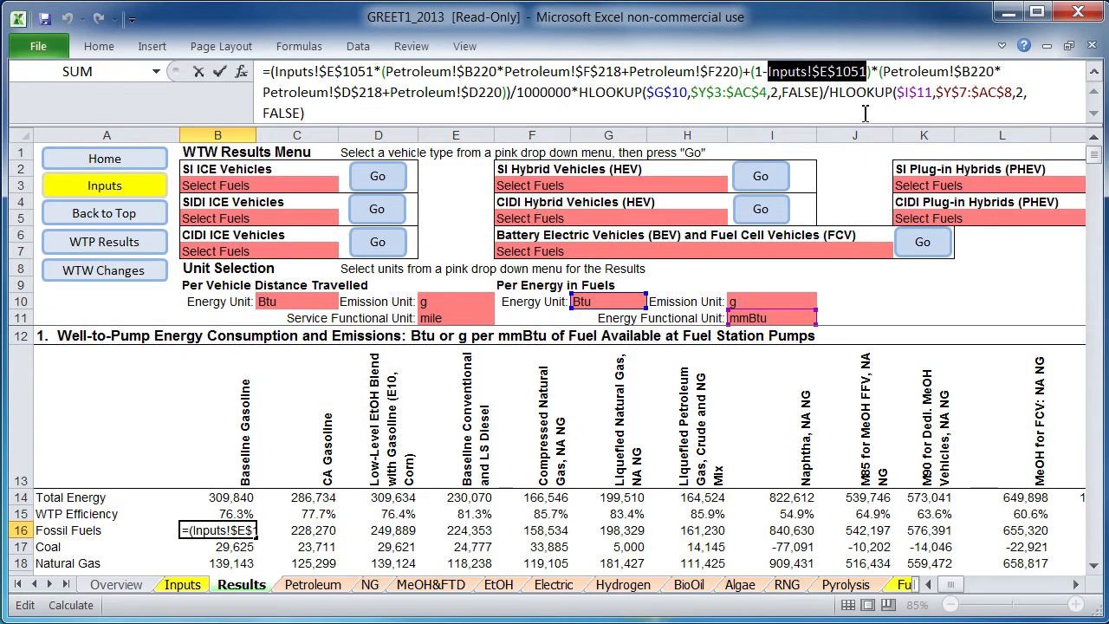
pyautogui.moveTo(862, 110)
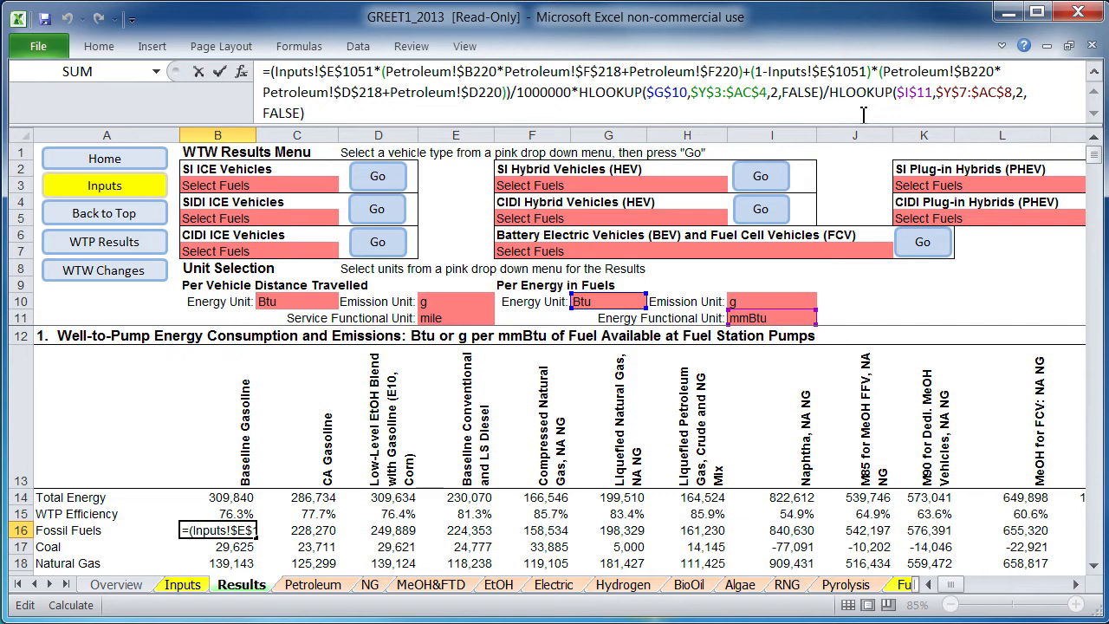